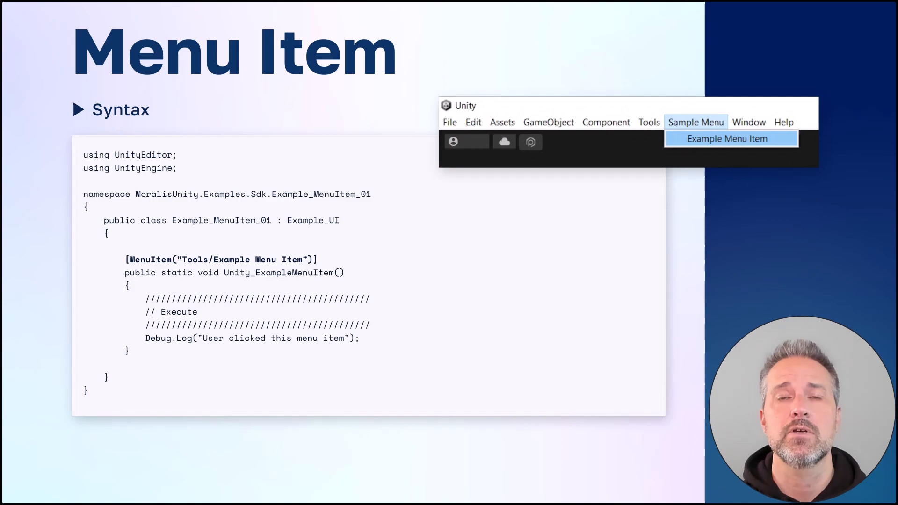
Advance the Menu Item slide to reveal Example Menu Item under Menus in Unity Search.
{"action": "left_click", "coordinate": [726, 139]}
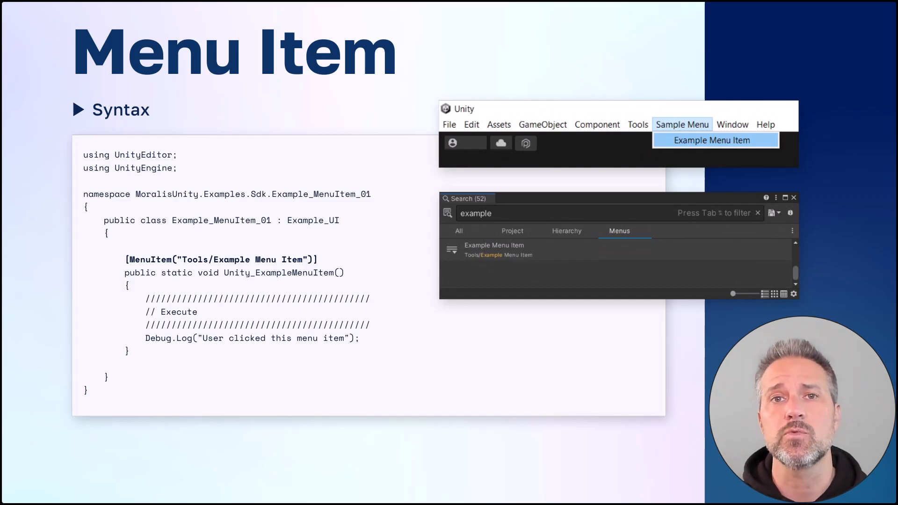
{"action": "key", "text": "Right"}
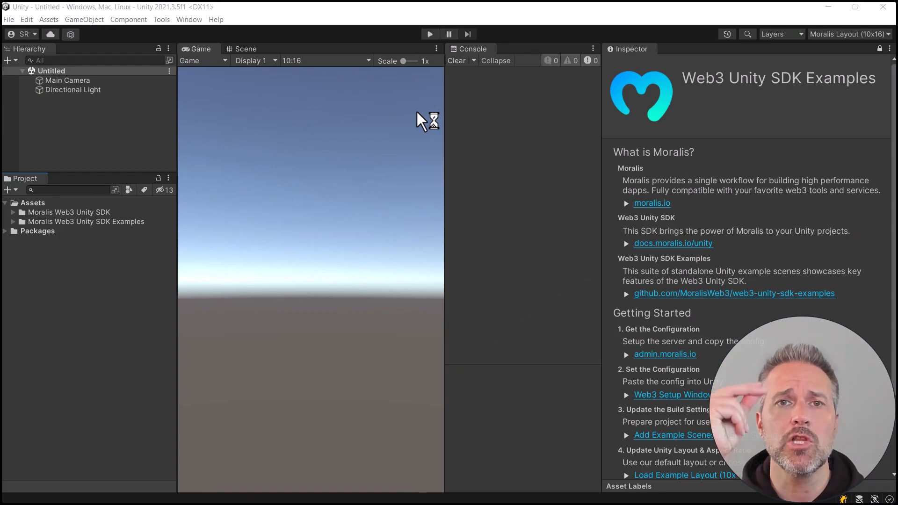
Follow the readme link to the MoralisWeb3 web3-unity-sdk-examples repository on GitHub.
{"action": "left_click", "coordinate": [734, 293]}
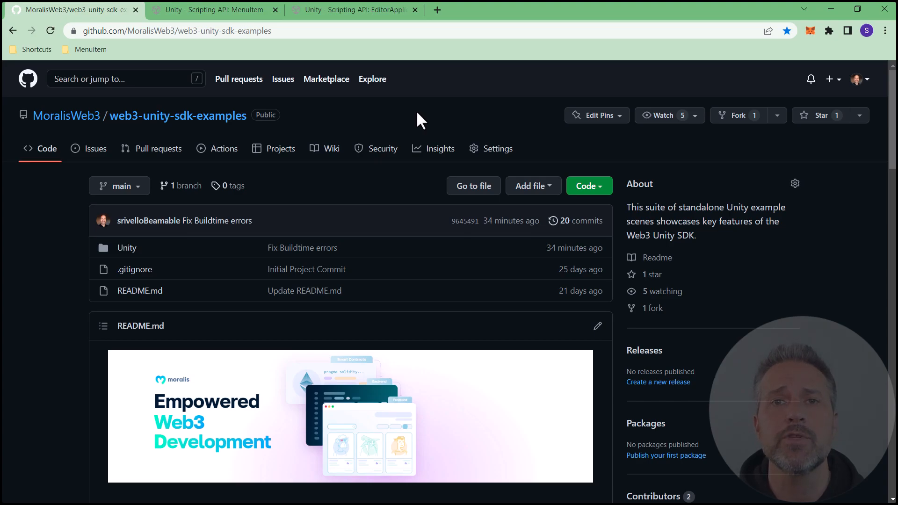
Review the Unity Scripting API MenuItem page, then return to the Unity Editor.
{"action": "left_click", "coordinate": [212, 9]}
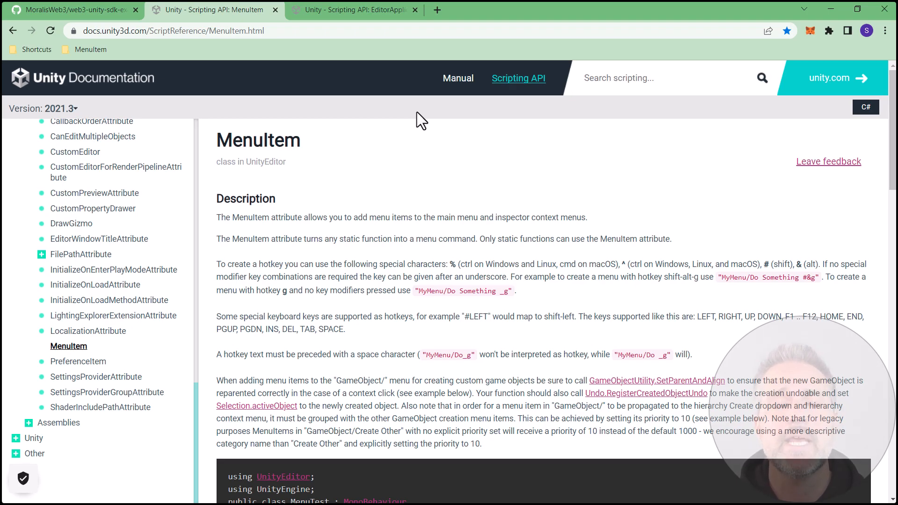
{"action": "left_click", "coordinate": [354, 9]}
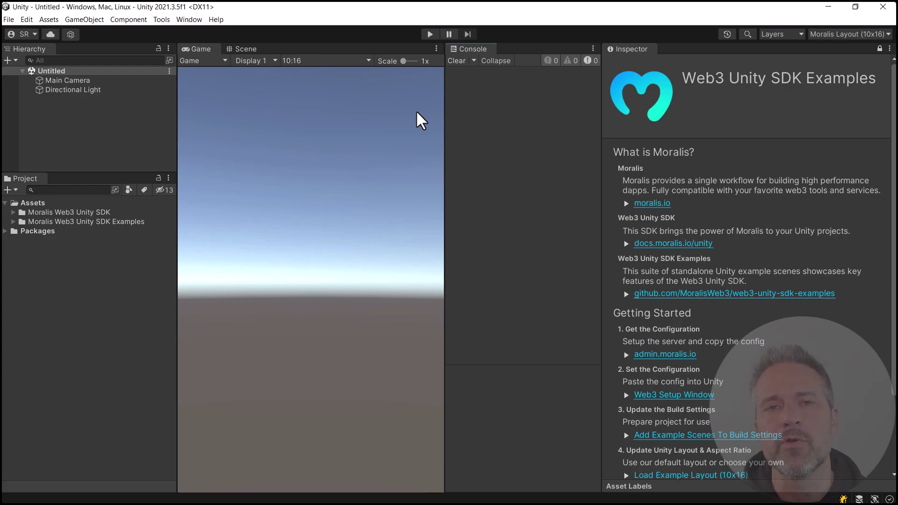
Navigate Assets > Moralis Web3 Unity SDK Examples > Examples > Unity and load the Example_MenuItem_01 scene.
{"action": "left_click", "coordinate": [14, 222]}
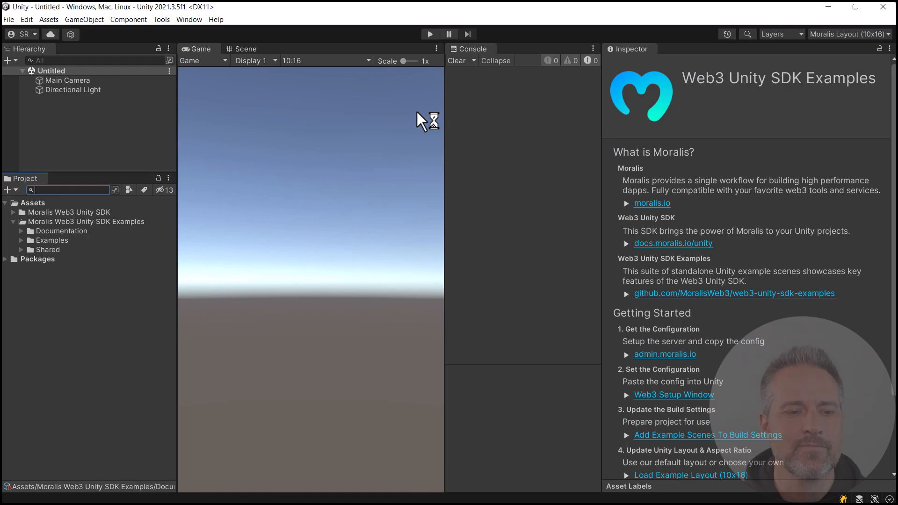
{"action": "left_click", "coordinate": [22, 240]}
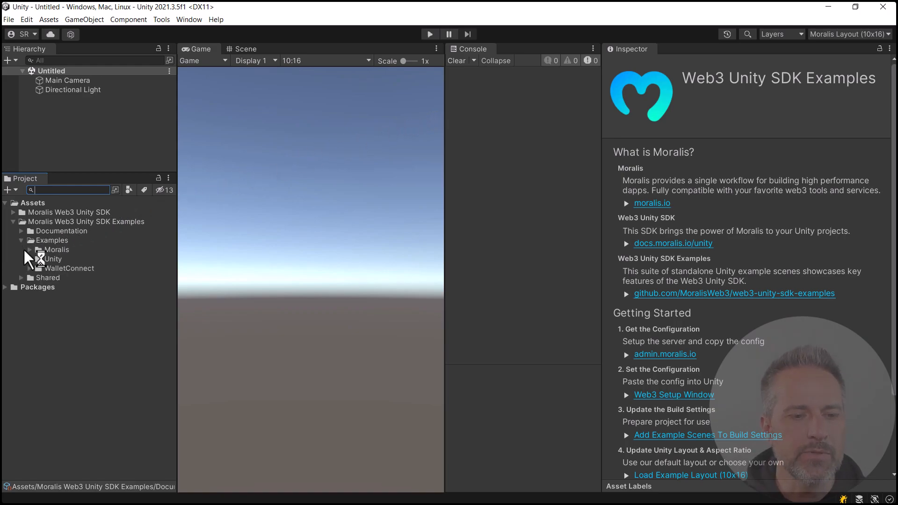
{"action": "left_click", "coordinate": [30, 259]}
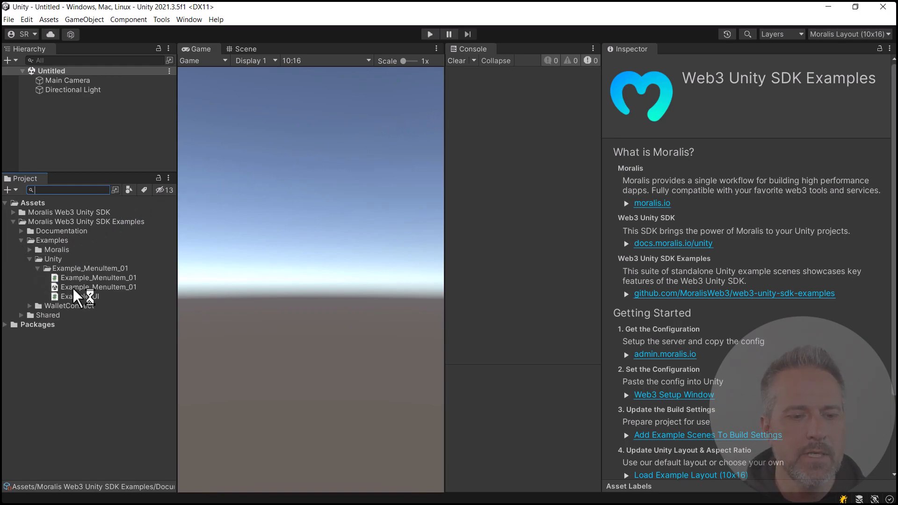
{"action": "double_click", "coordinate": [99, 287]}
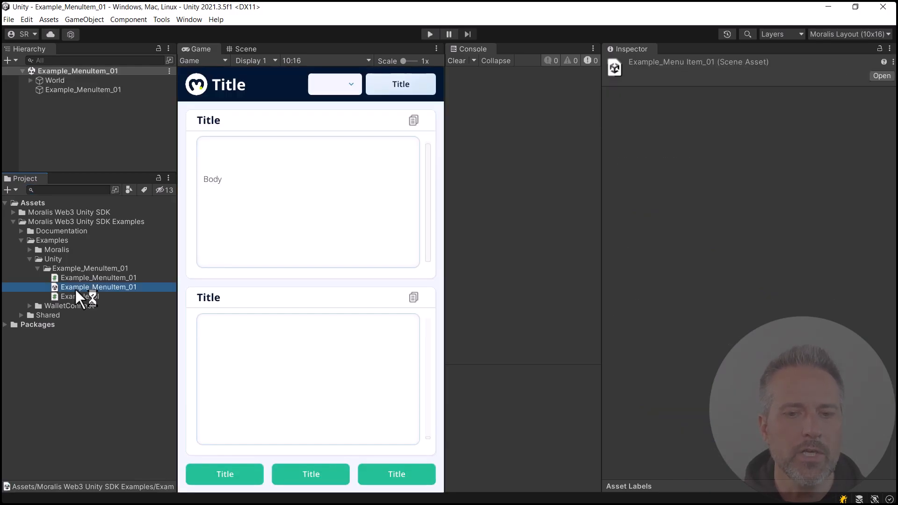
Run the scene in Play mode and trigger Execute Menu Item from the running example.
{"action": "left_click", "coordinate": [430, 34]}
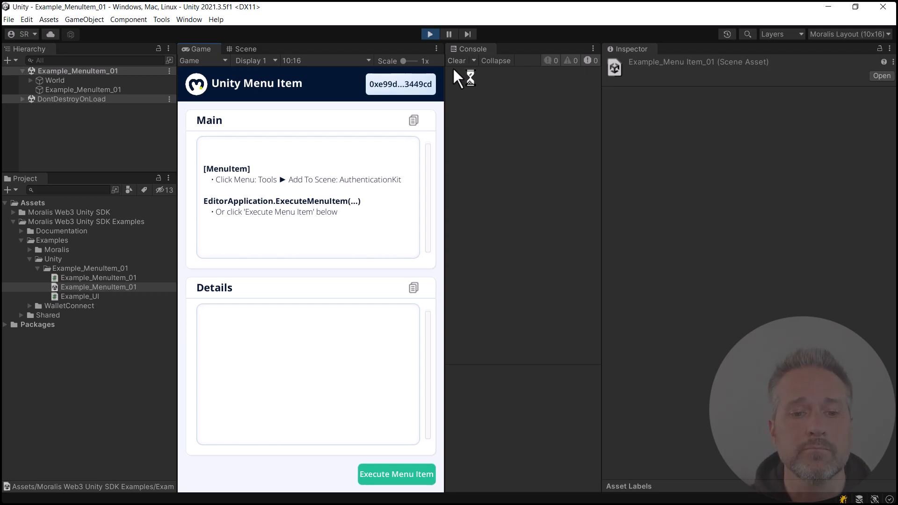
{"action": "mouse_move", "coordinate": [439, 234]}
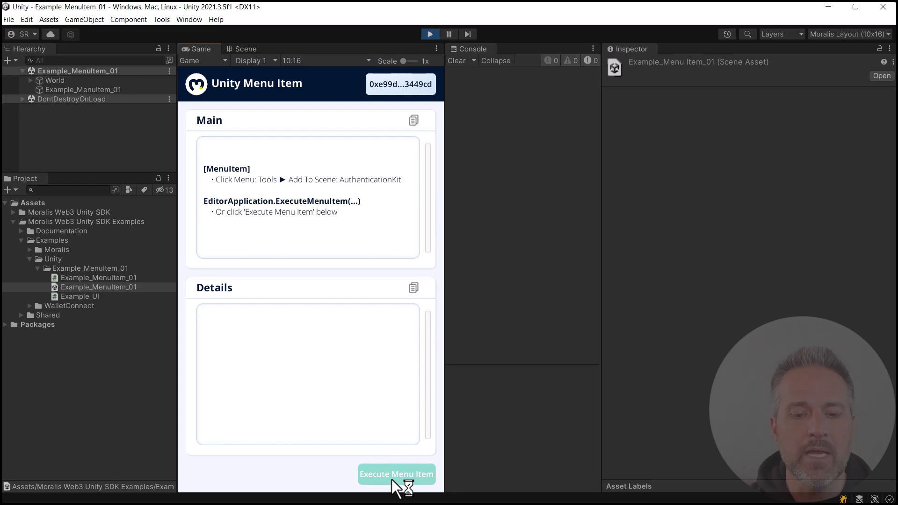
{"action": "left_click", "coordinate": [396, 474]}
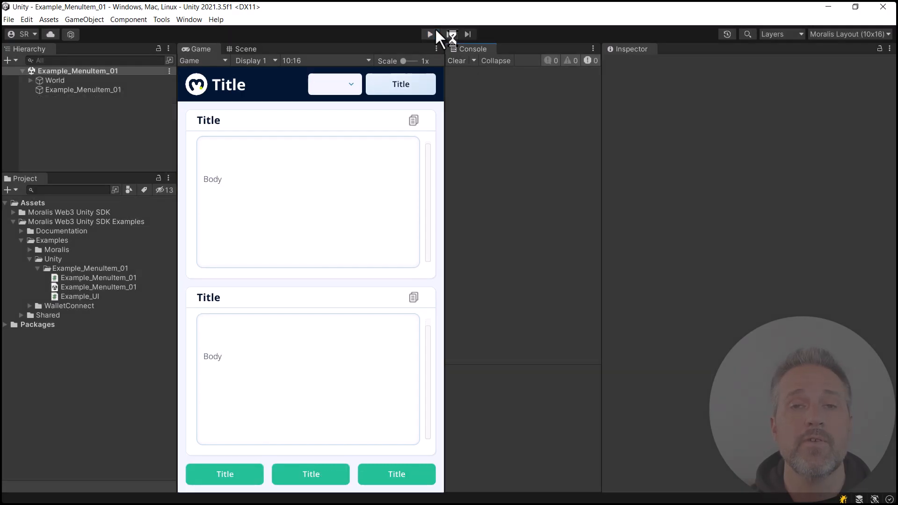
Stop Play mode and add AuthenticationKit via Tools > ... > Example_MenuItem_01 > Add To Scene.
{"action": "left_click", "coordinate": [161, 19]}
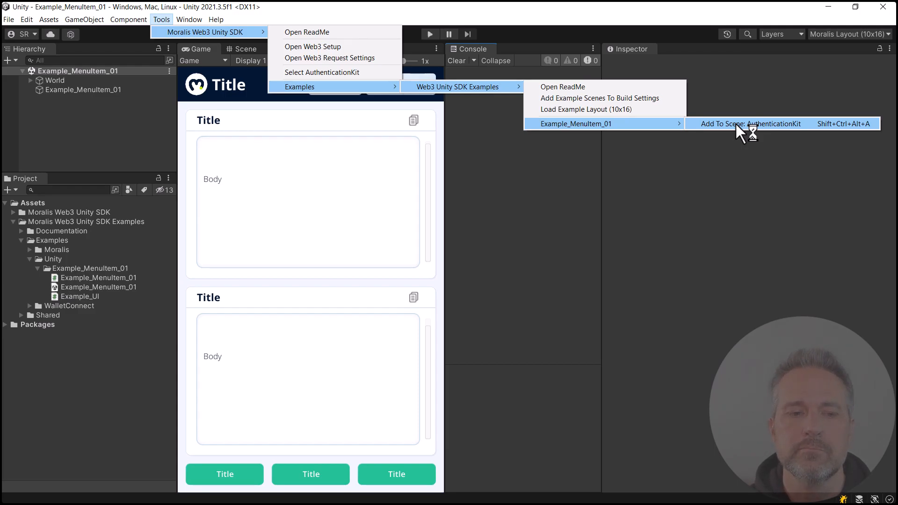
{"action": "left_click", "coordinate": [749, 123]}
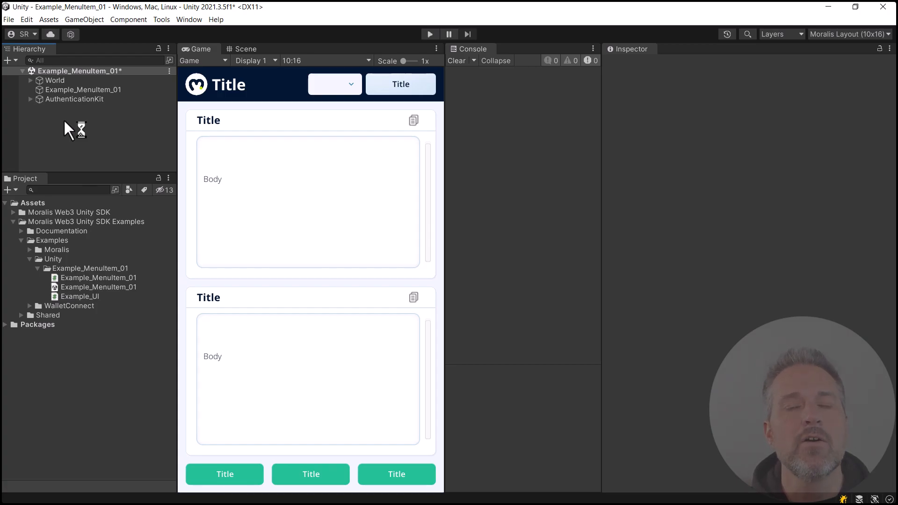
Reopen the Tools menu path for Add To Scene: AuthenticationKit after undoing the addition.
{"action": "left_click", "coordinate": [161, 19]}
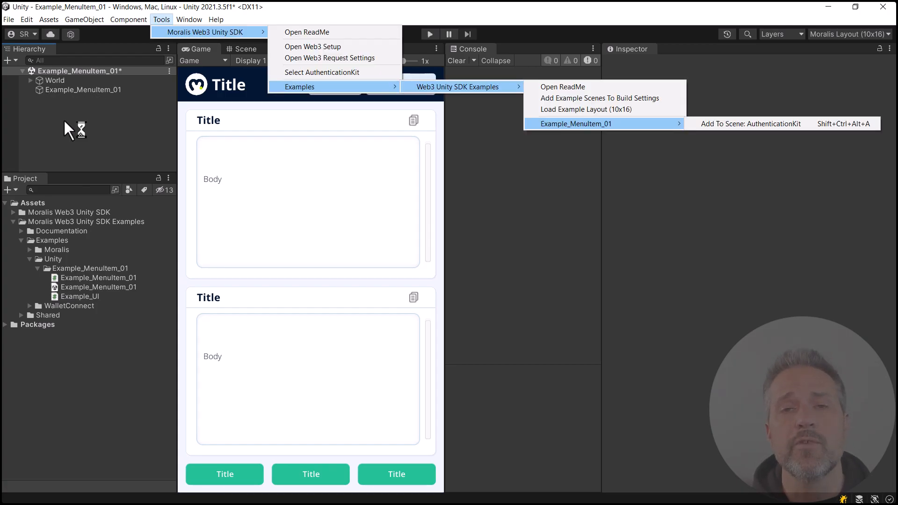
{"action": "mouse_move", "coordinate": [659, 135]}
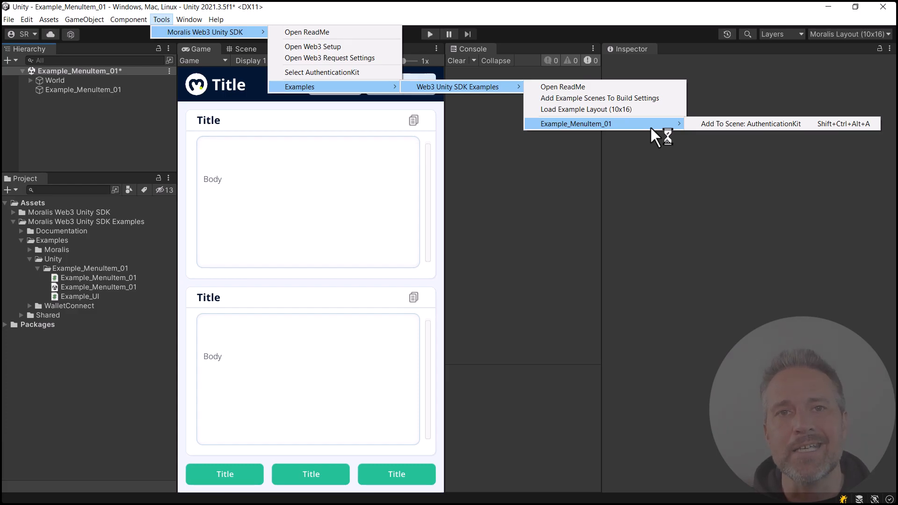
{"action": "mouse_move", "coordinate": [666, 221]}
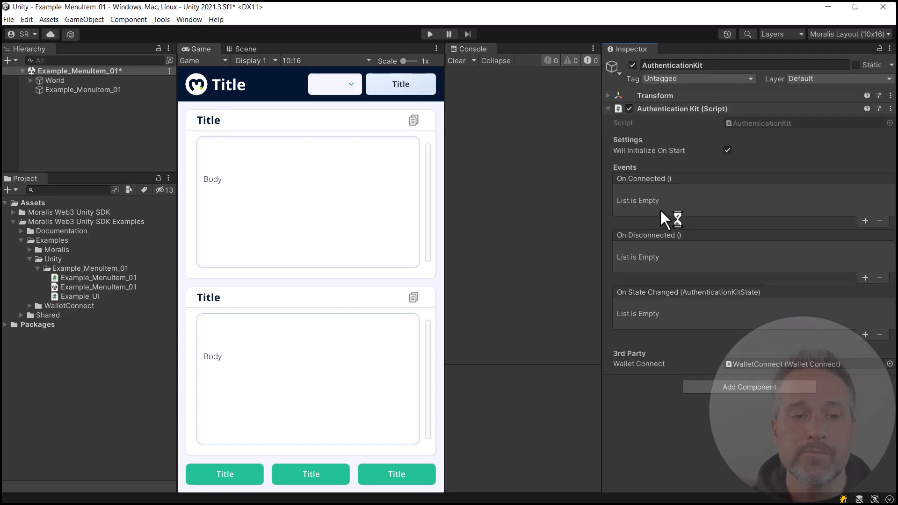
{"action": "left_click", "coordinate": [75, 98]}
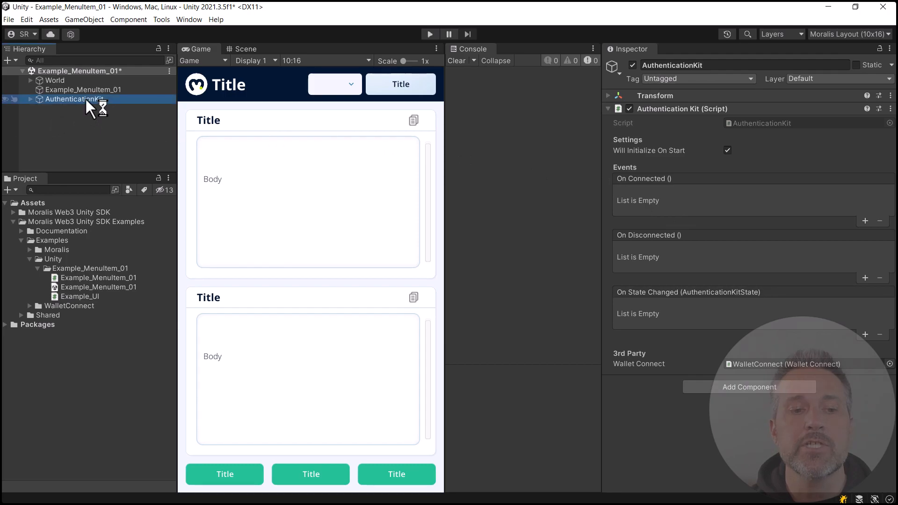
{"action": "left_click", "coordinate": [89, 131]}
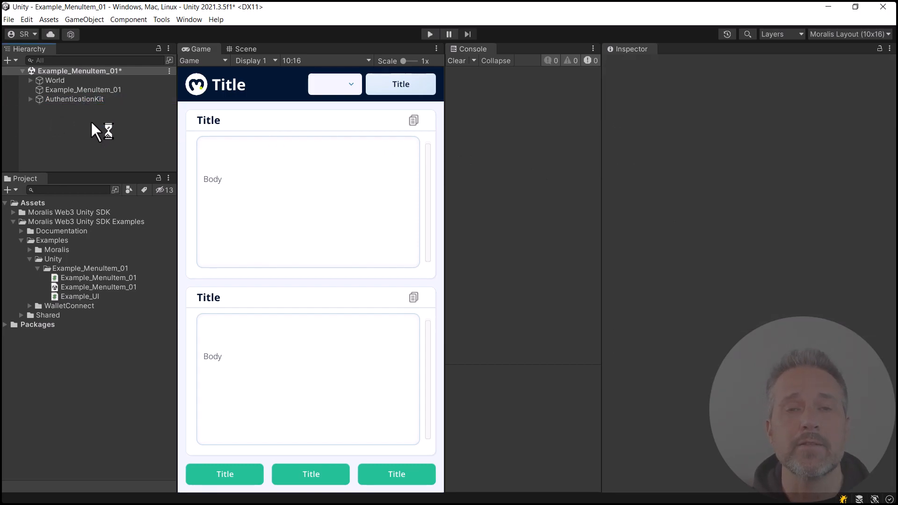
{"action": "mouse_move", "coordinate": [575, 124]}
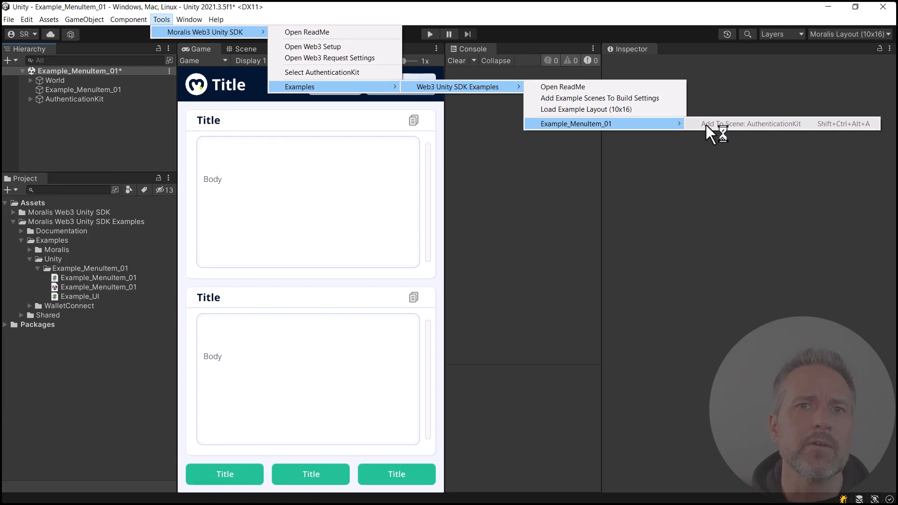
{"action": "left_click", "coordinate": [752, 123]}
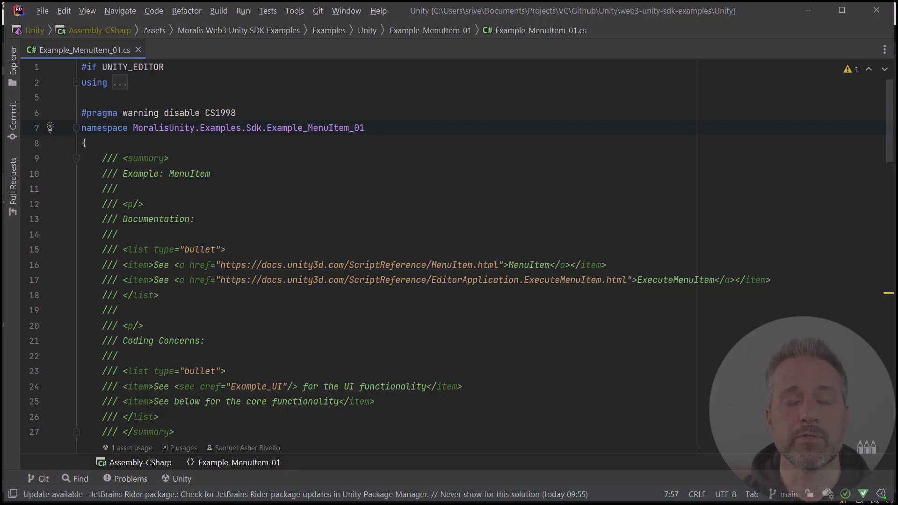
Highlight the [MenuItem(MenuItemPath, false, MenuItemPriority)] attribute on line 50 of Example_MenuItem_01.cs.
{"action": "scroll", "scroll_direction": "down", "scroll_amount": 3}
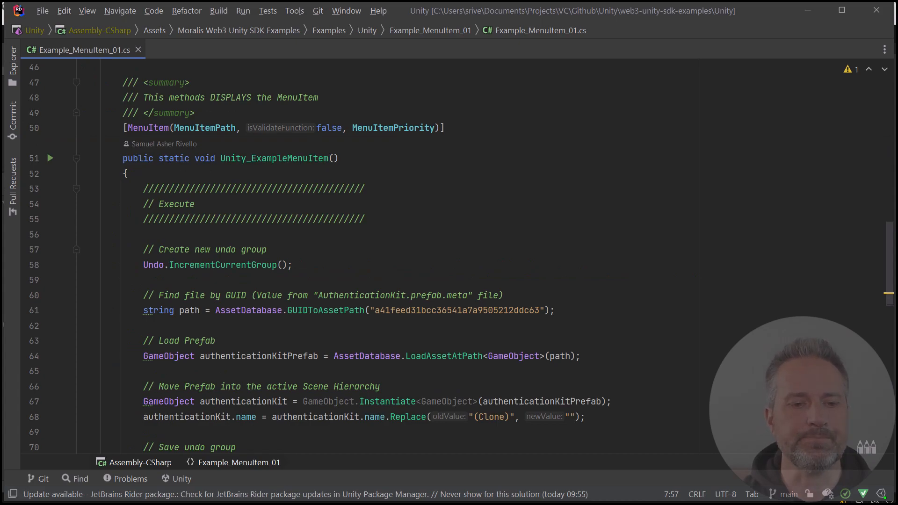
{"action": "left_click", "coordinate": [142, 128]}
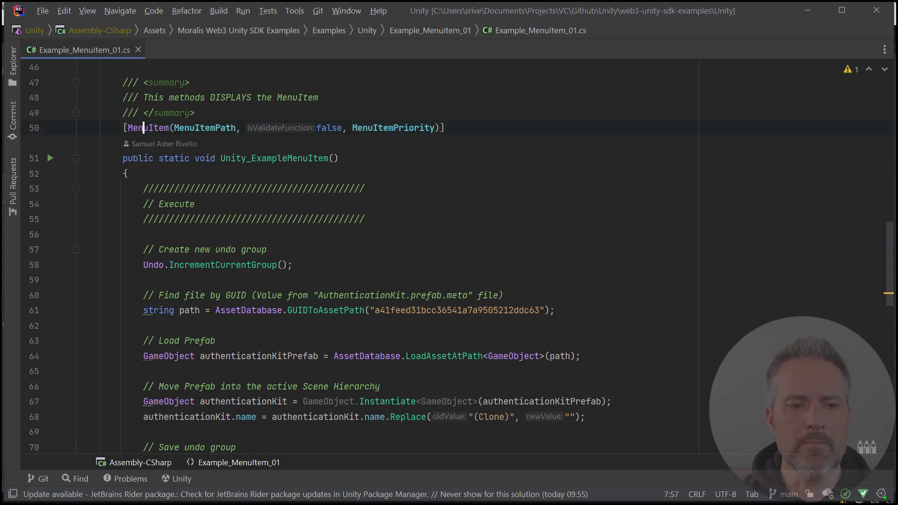
{"action": "double_click", "coordinate": [151, 128]}
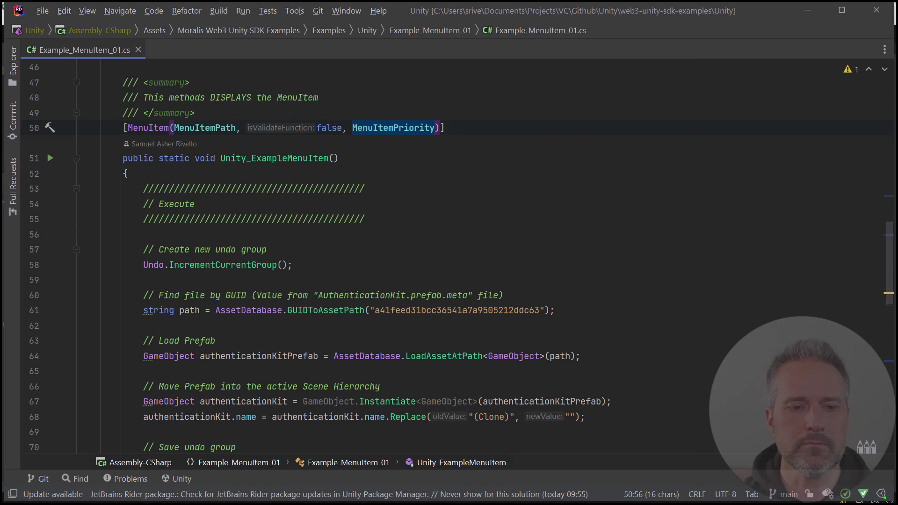
{"action": "double_click", "coordinate": [329, 128]}
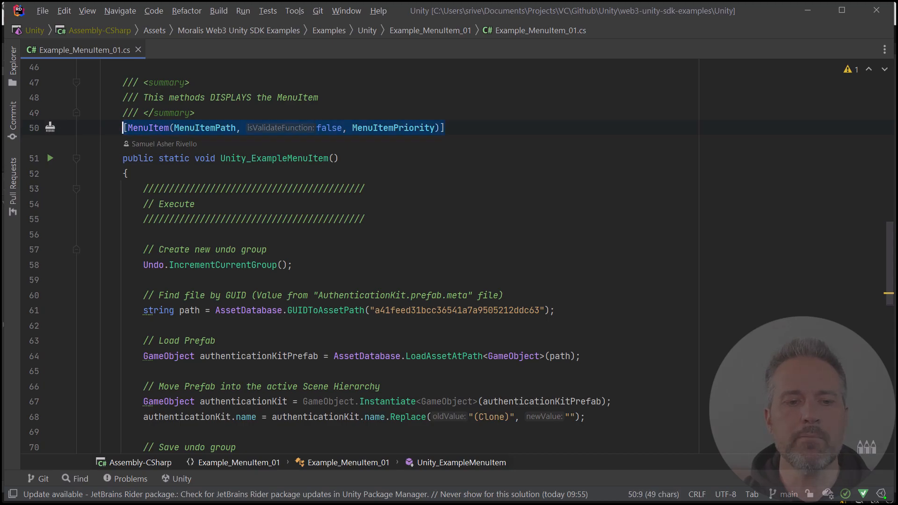
Scroll to Unity_ExampleMenuItem_ValidationFunction (lines 91–95) that checks for an existing AuthenticationKit.
{"action": "scroll", "scroll_direction": "down", "scroll_amount": 3}
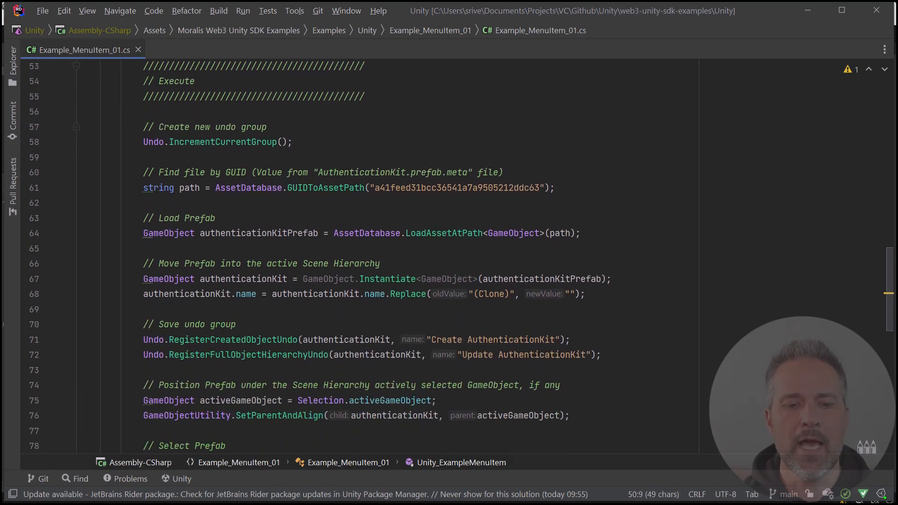
{"action": "scroll", "scroll_direction": "down", "scroll_amount": 3}
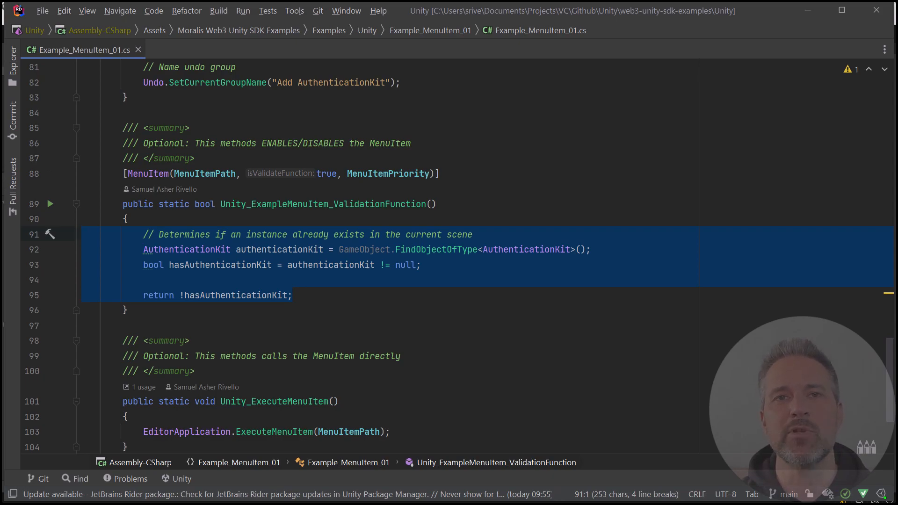
{"action": "left_click", "coordinate": [292, 294]}
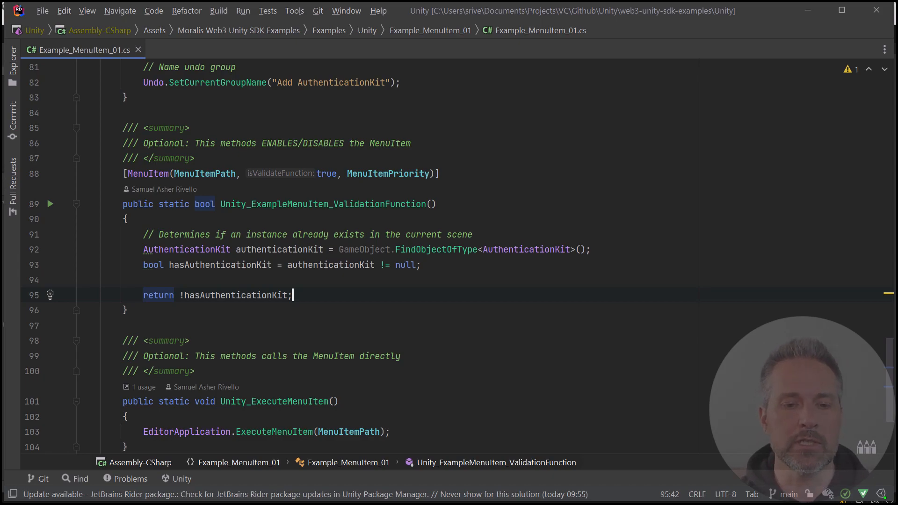
Scroll back to Unity_ExampleMenuItem showing prefab instantiation and the // Save undo group code on line 70.
{"action": "scroll", "scroll_direction": "up", "scroll_amount": 3}
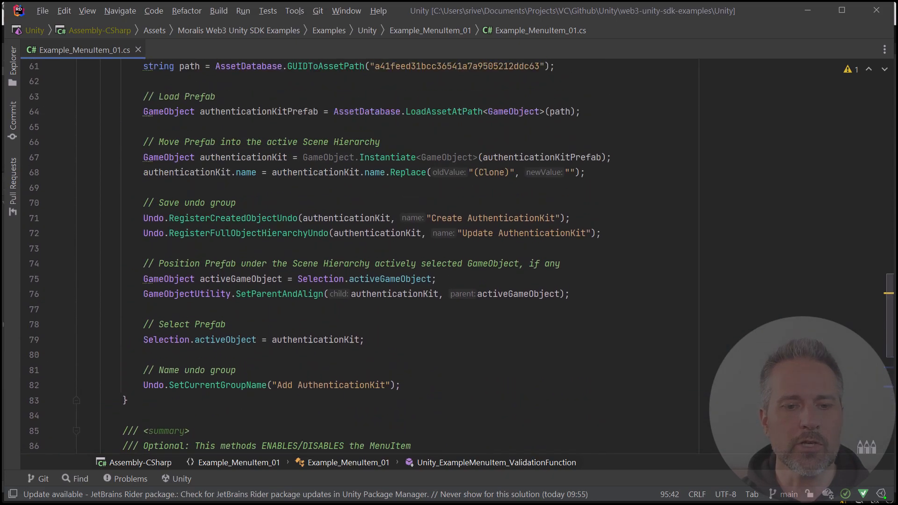
{"action": "scroll", "scroll_direction": "up", "scroll_amount": 3}
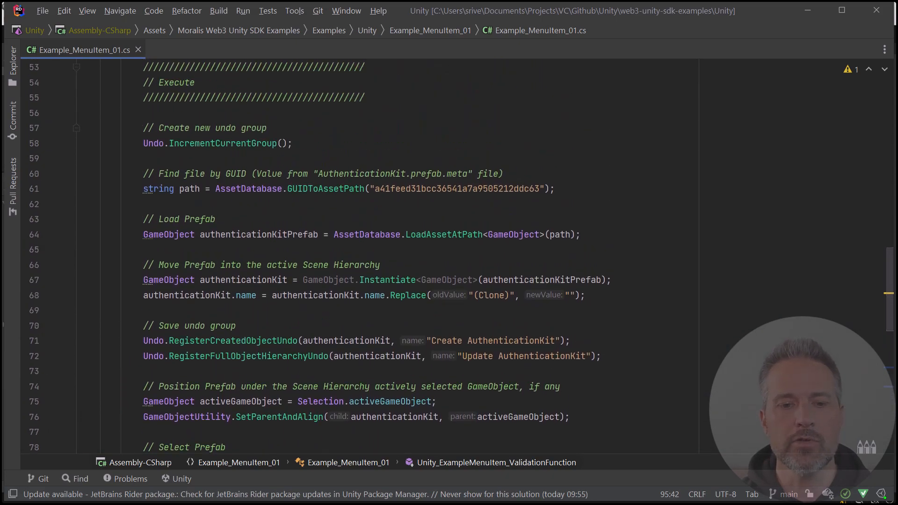
{"action": "scroll", "scroll_direction": "up", "scroll_amount": 3}
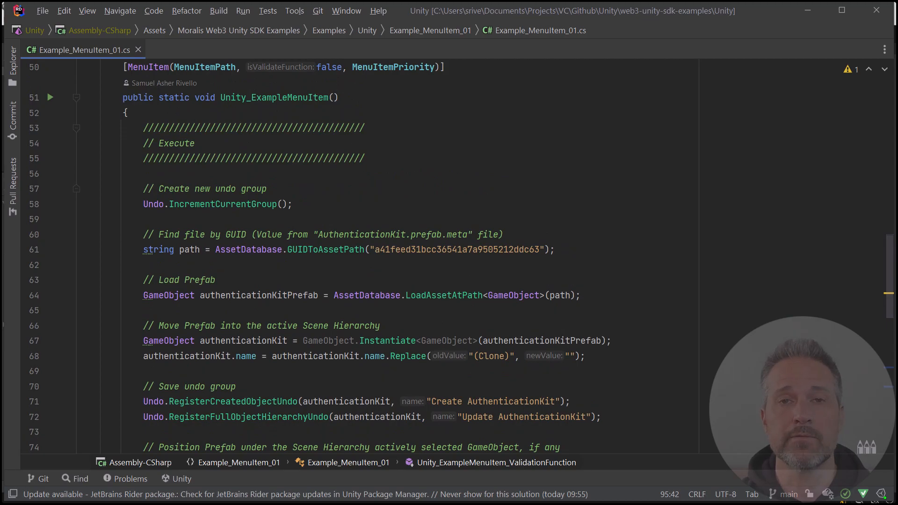
{"action": "scroll", "scroll_direction": "down", "scroll_amount": 3}
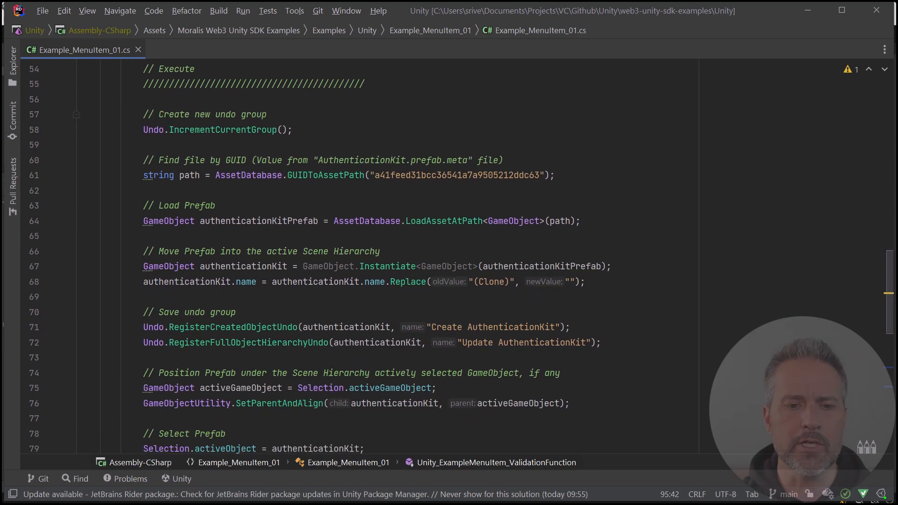
{"action": "scroll", "scroll_direction": "down", "scroll_amount": 3}
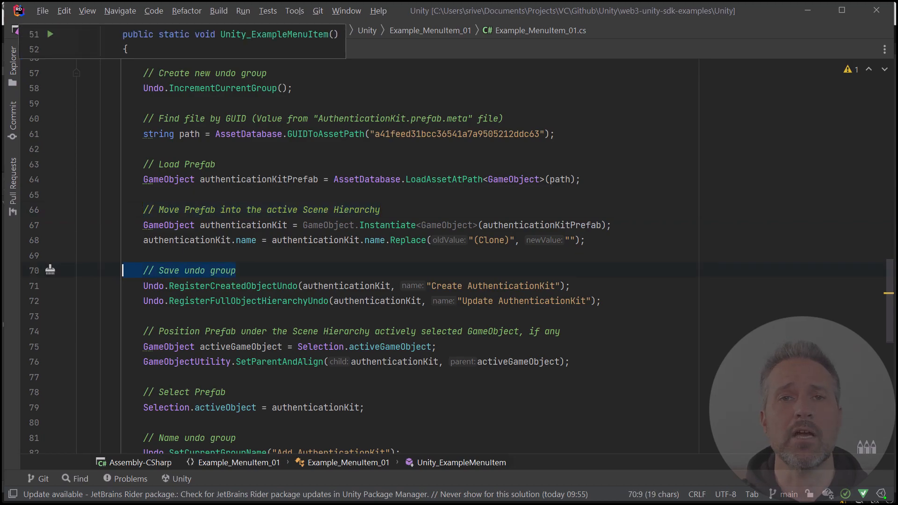
Highlight the line 74 comment on parenting the prefab under the selected GameObject and review lines 70–82.
{"action": "left_click", "coordinate": [352, 331]}
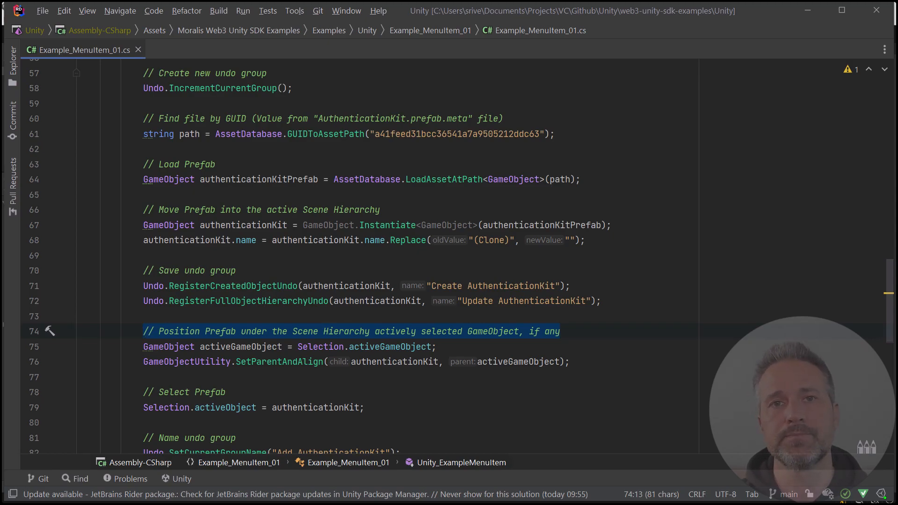
{"action": "scroll", "scroll_direction": "down", "scroll_amount": 3}
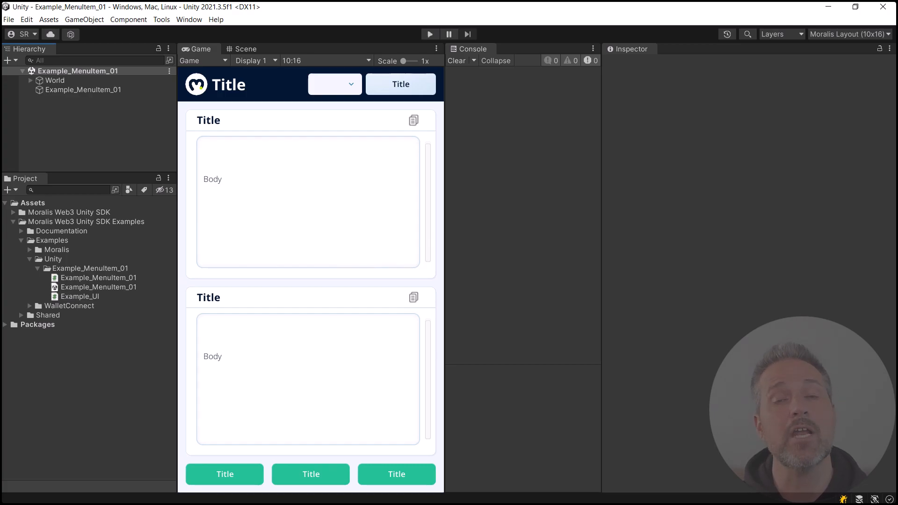
Add AuthenticationKit to the scene via the SDK Examples menu item and reveal its 'Add AuthenticationKit' undo entry.
{"action": "left_click", "coordinate": [162, 18]}
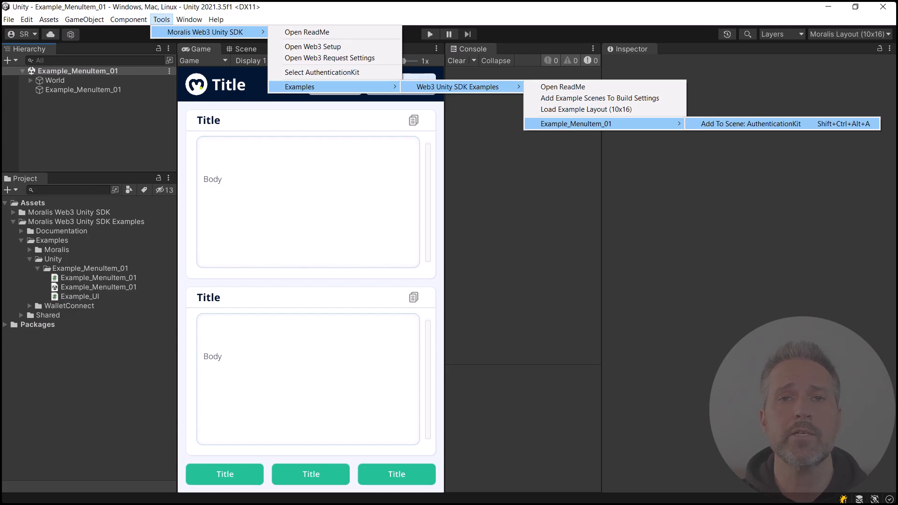
{"action": "left_click", "coordinate": [749, 123]}
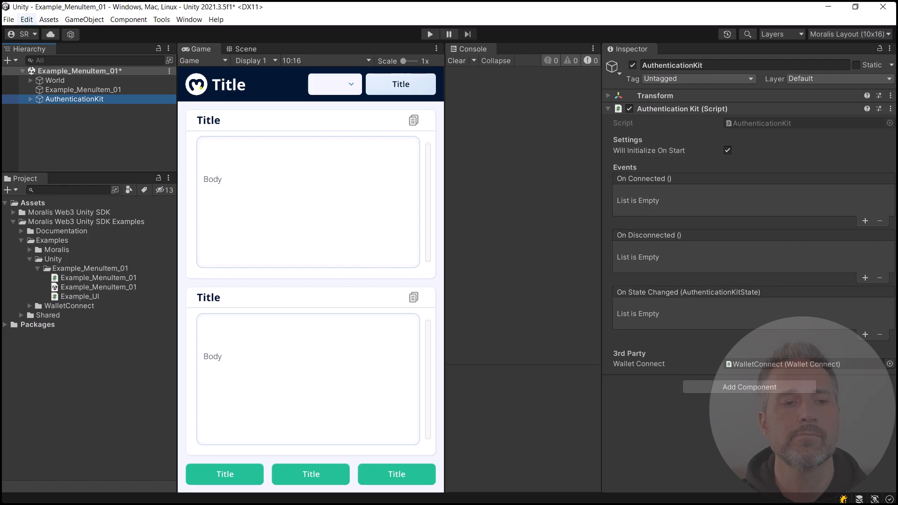
{"action": "left_click", "coordinate": [26, 19]}
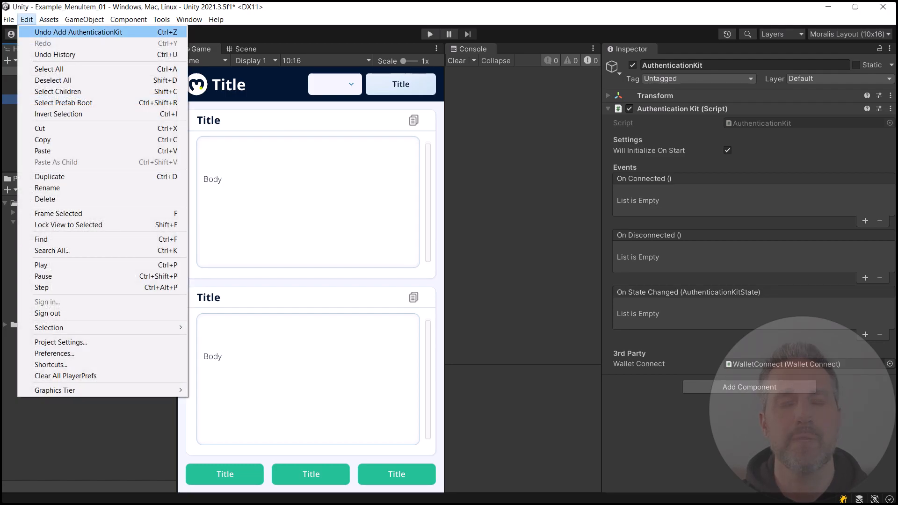